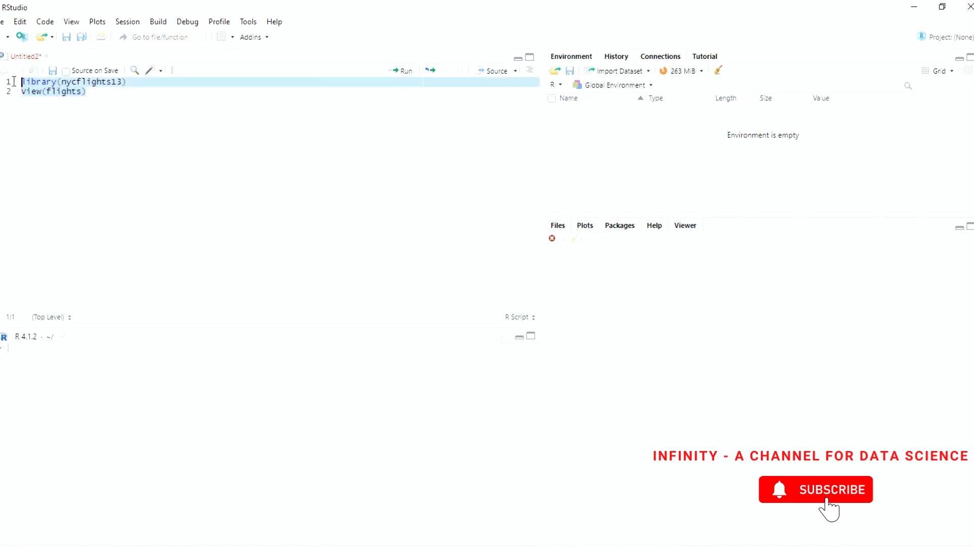
# - Run library(nycflights13) and View(flights), then browse the 336,776-row flights table in the viewer
pyautogui.click(401, 71)
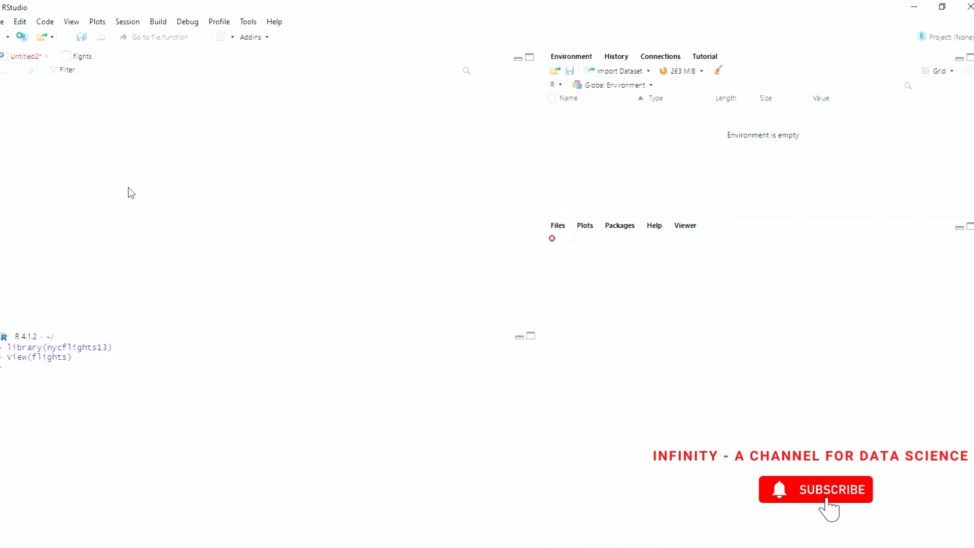
pyautogui.click(81, 57)
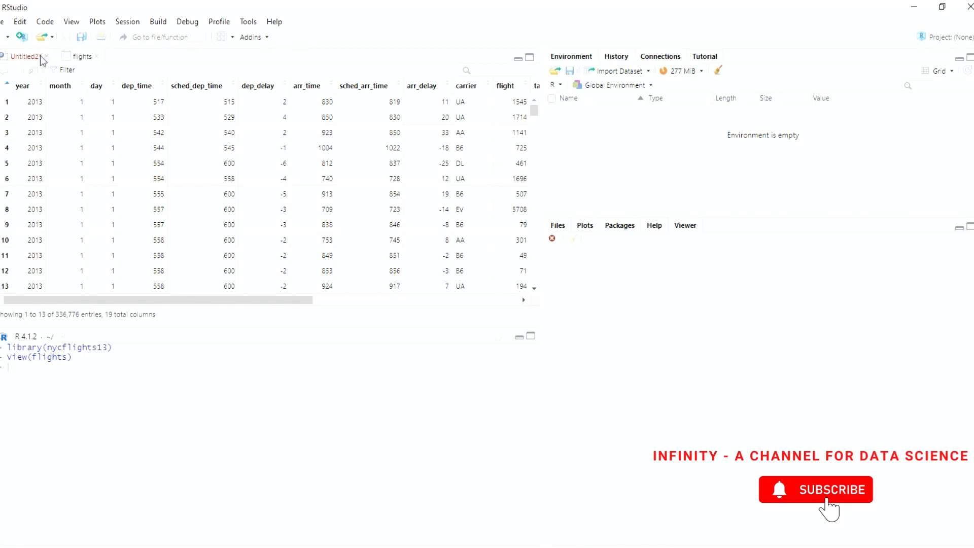
pyautogui.click(24, 57)
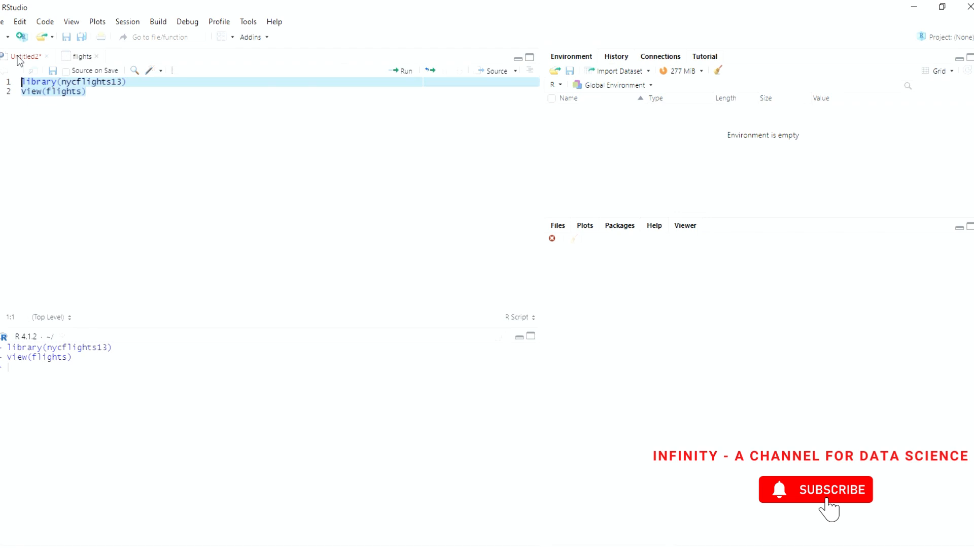
pyautogui.click(81, 56)
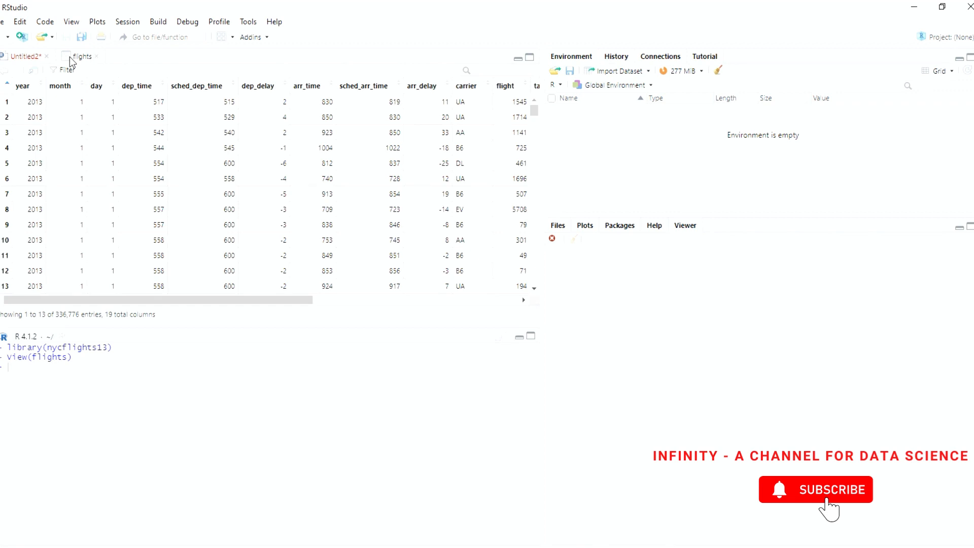
pyautogui.moveTo(61, 92)
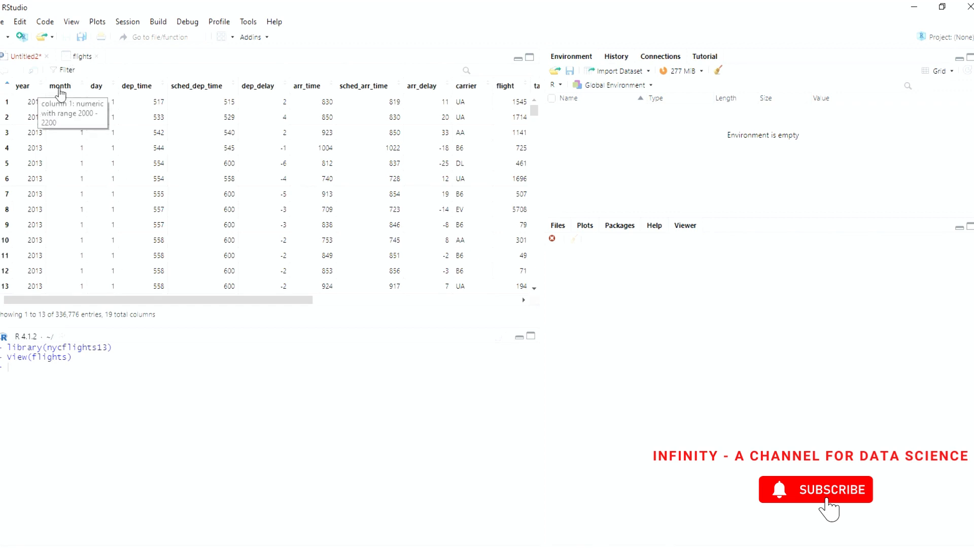
pyautogui.moveTo(385, 91)
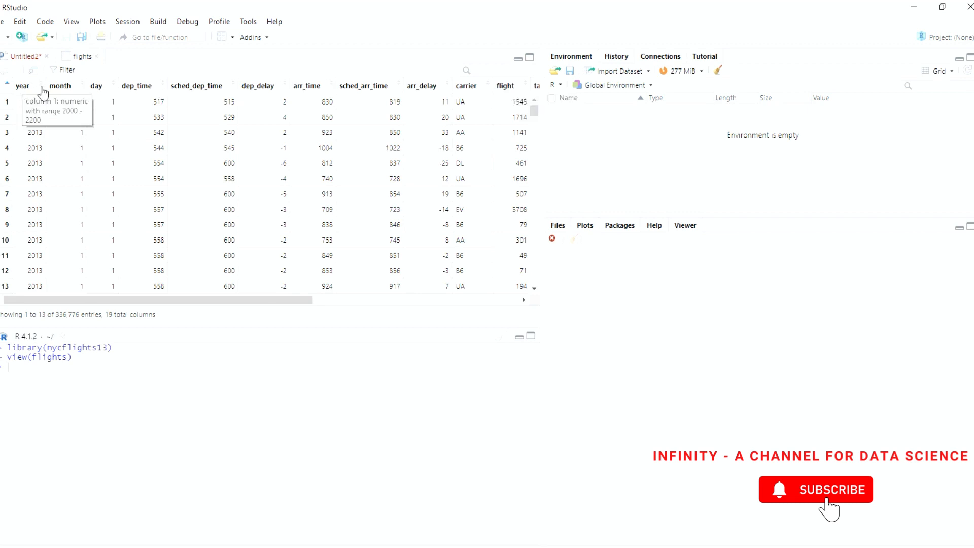
pyautogui.moveTo(311, 90)
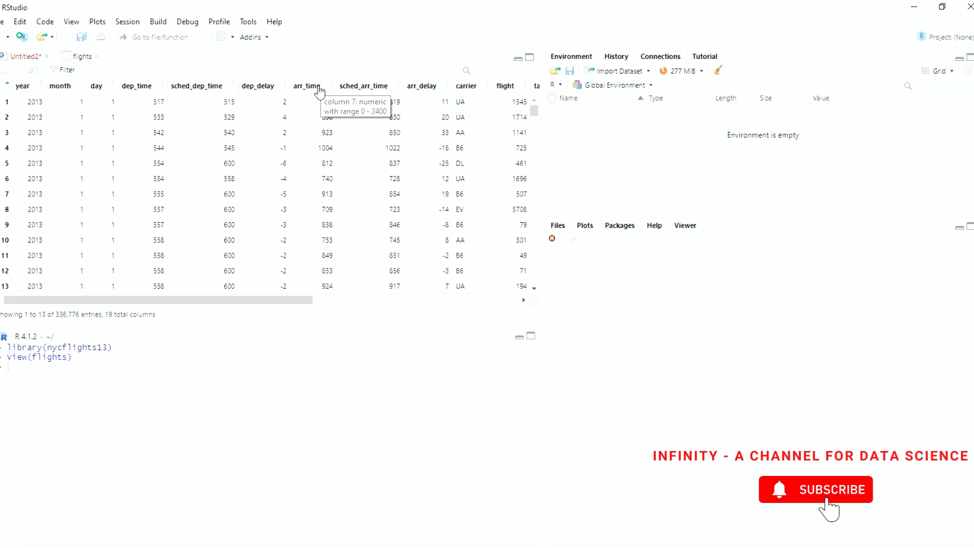
pyautogui.moveTo(100, 91)
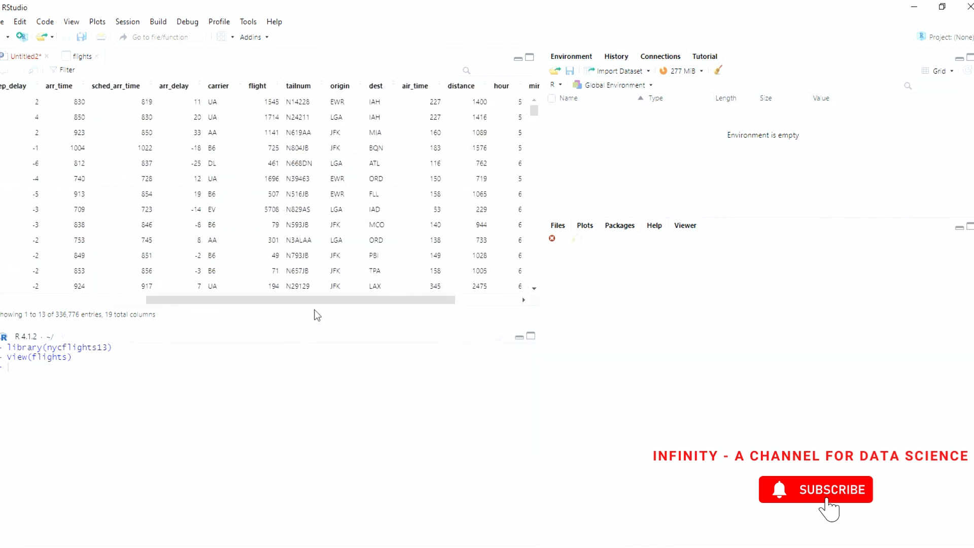
pyautogui.hscroll(-3)
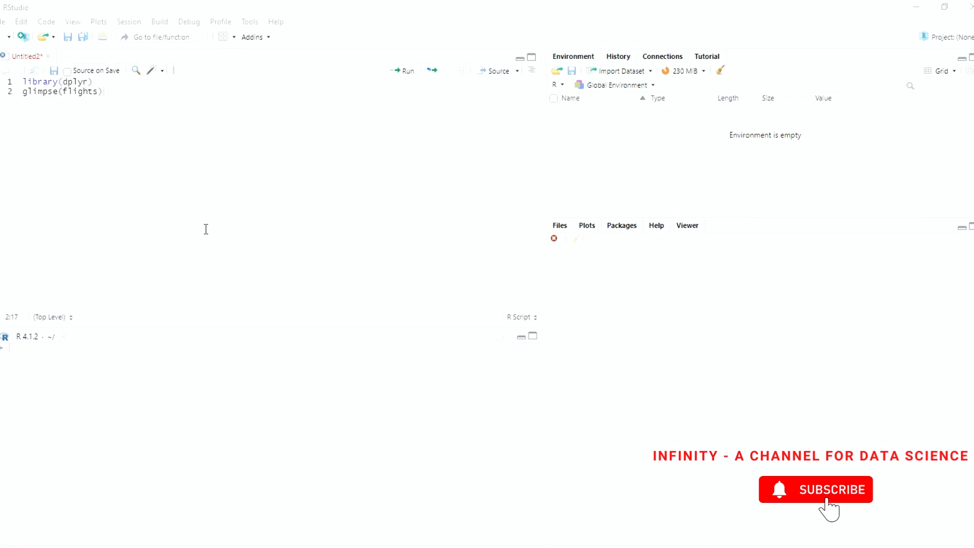
pyautogui.moveTo(205, 209)
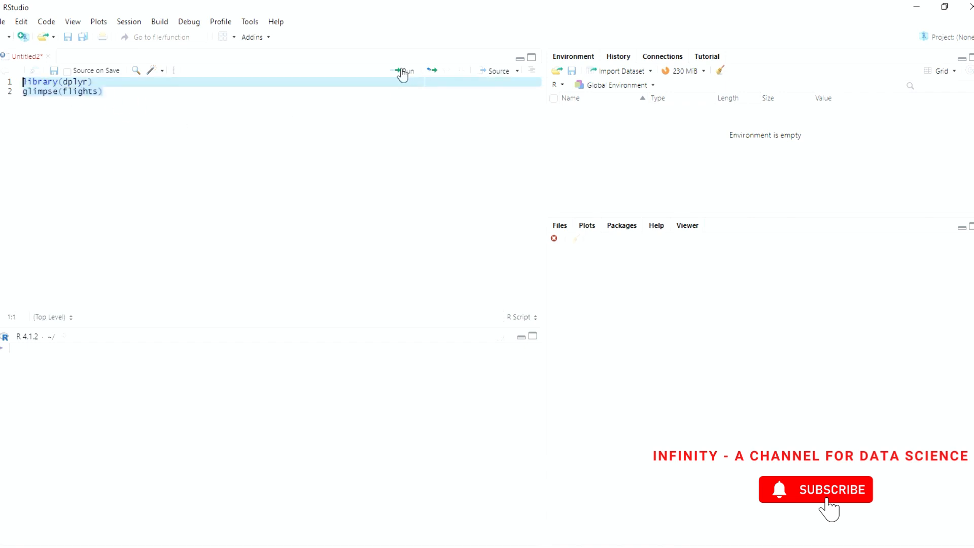
# - Run glimpse(flights) and examine the day values and month's integer type in the output
pyautogui.click(401, 71)
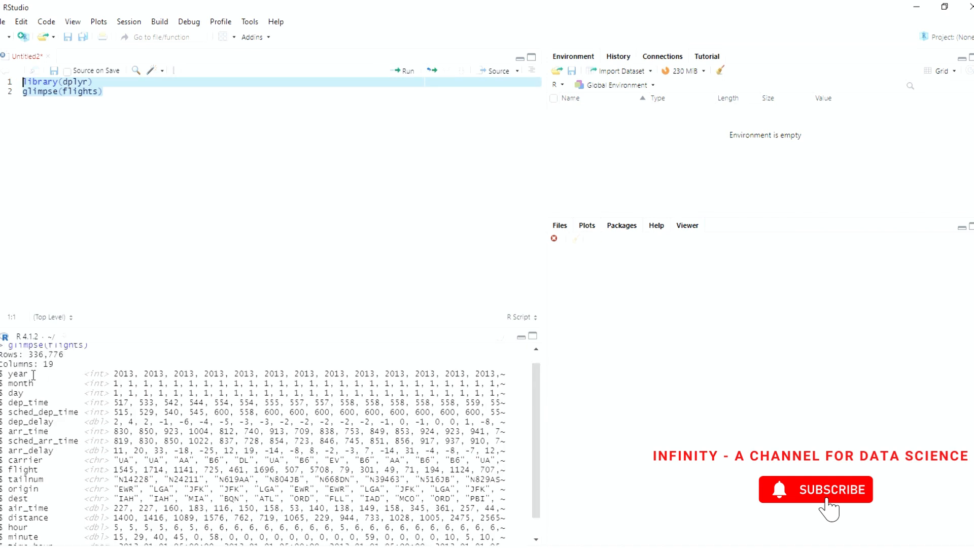
pyautogui.doubleClick(125, 373)
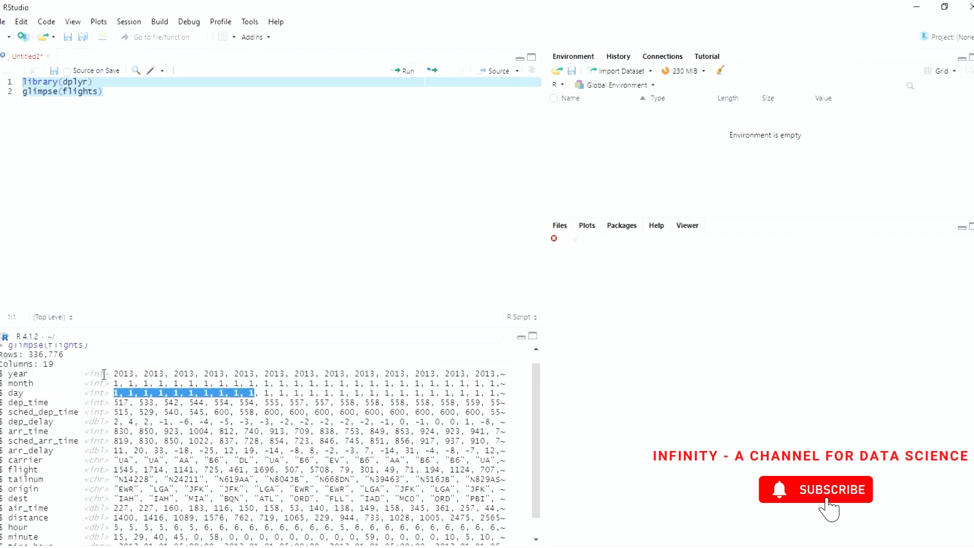
pyautogui.click(111, 373)
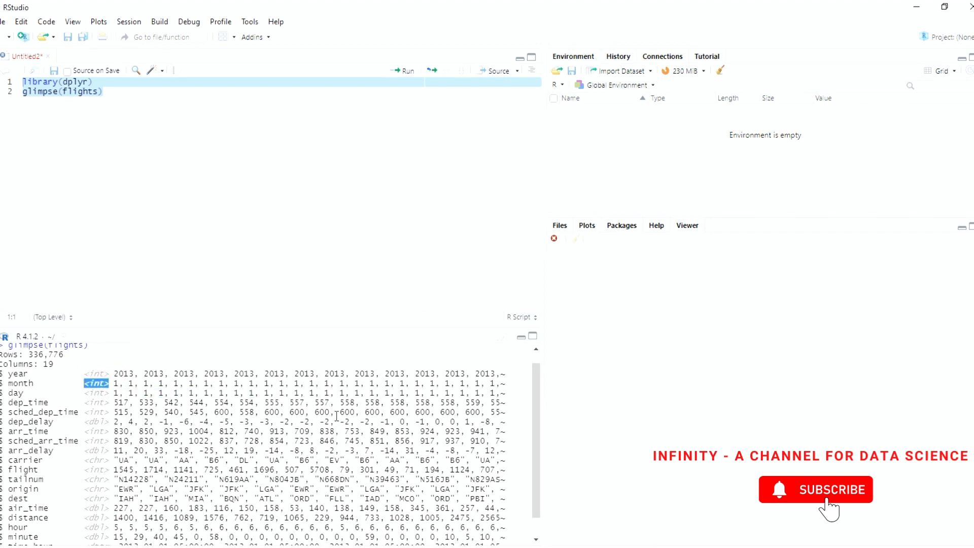
pyautogui.moveTo(917, 542)
pyautogui.write('kable(airlines)')
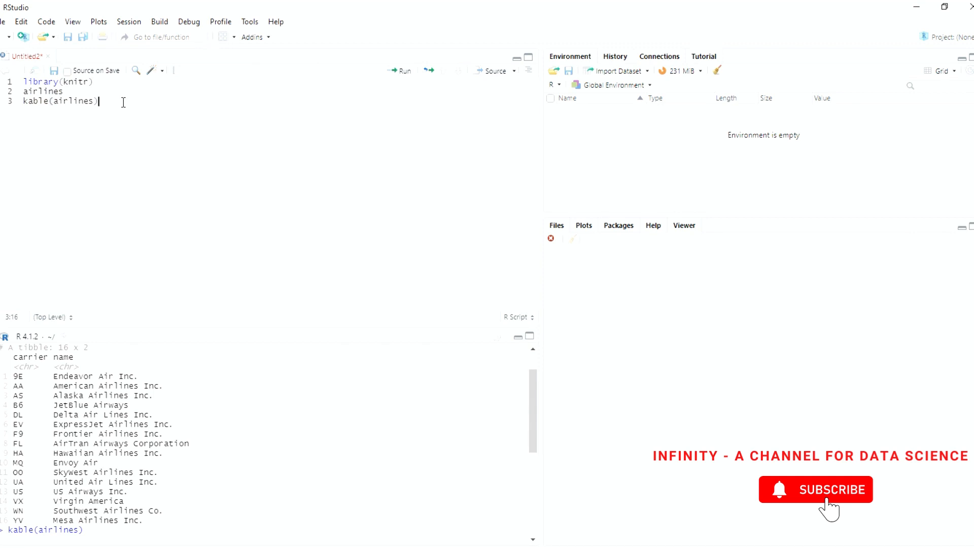
pyautogui.moveTo(505, 394)
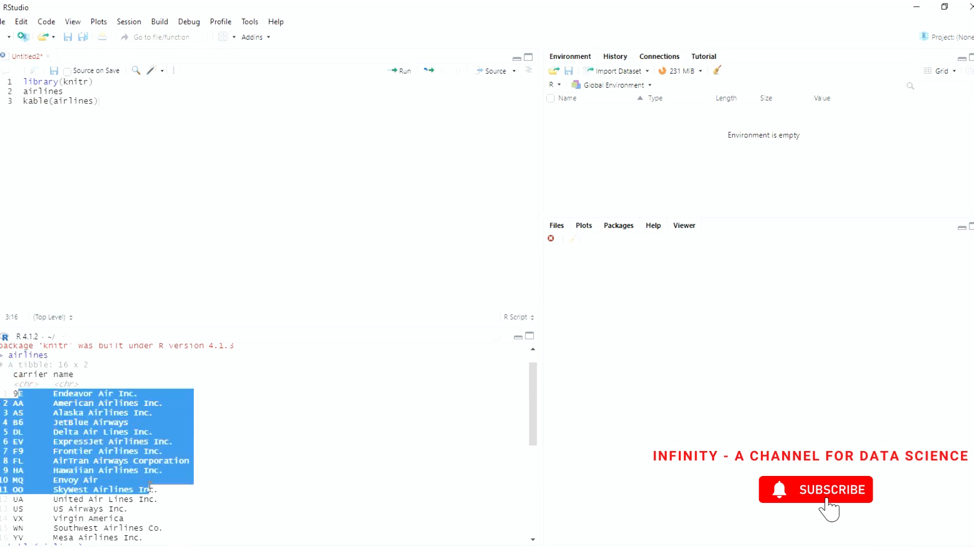
# - Scroll the console past the printed 16-carrier airlines table
pyautogui.scroll(-3)
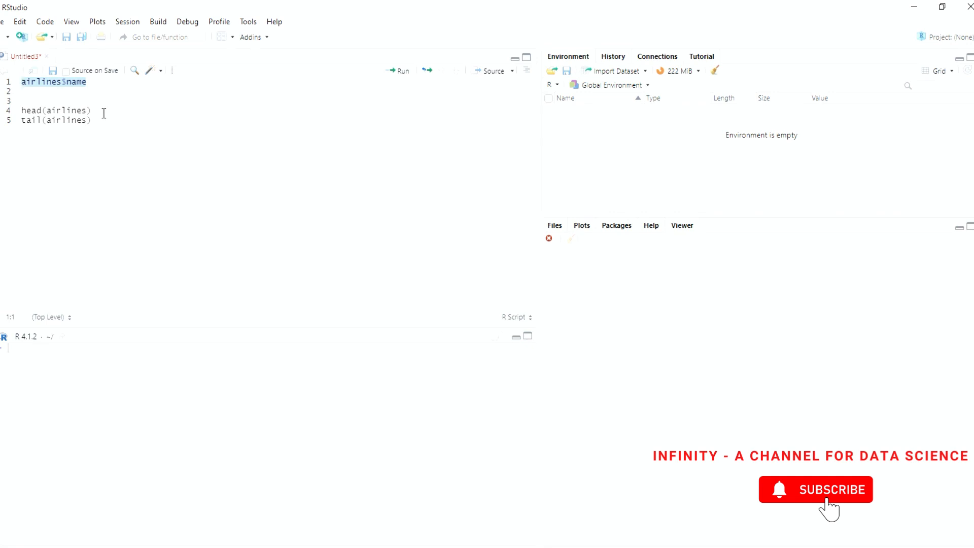
pyautogui.moveTo(403, 81)
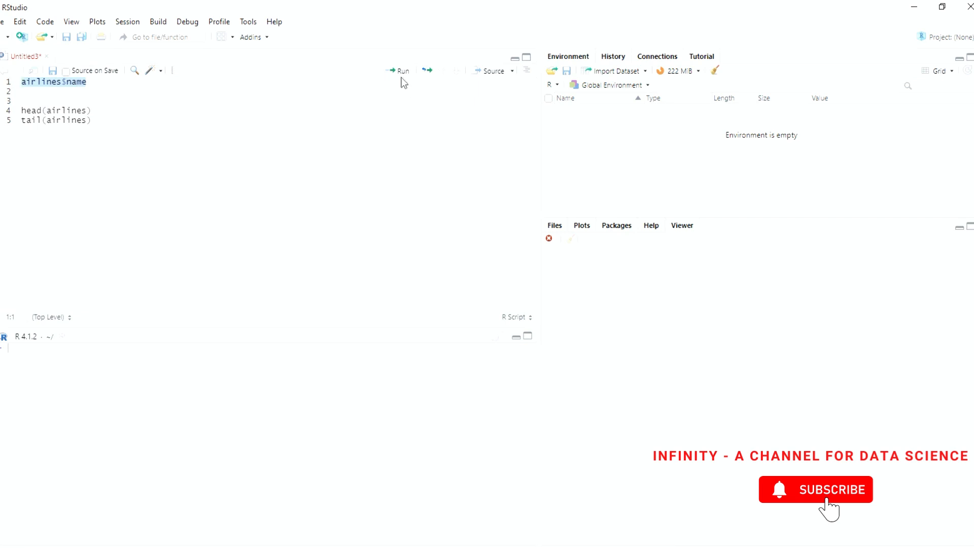
# - Run airlines$name to print the 16 carrier names, Endeavor Air to Mesa Airlines
pyautogui.click(402, 71)
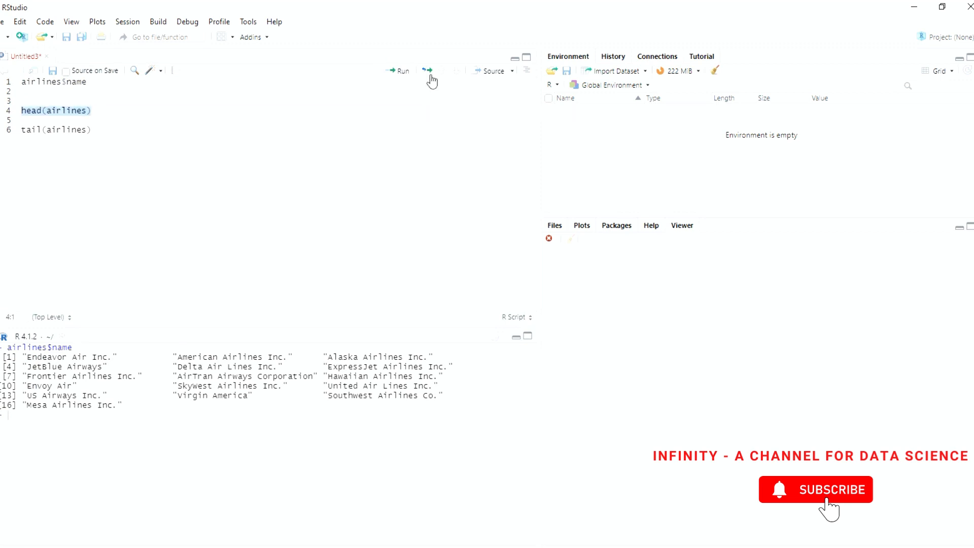
# - Run head(airlines) and tail(airlines), printing carriers 9E–EV and OO–YV
pyautogui.click(426, 71)
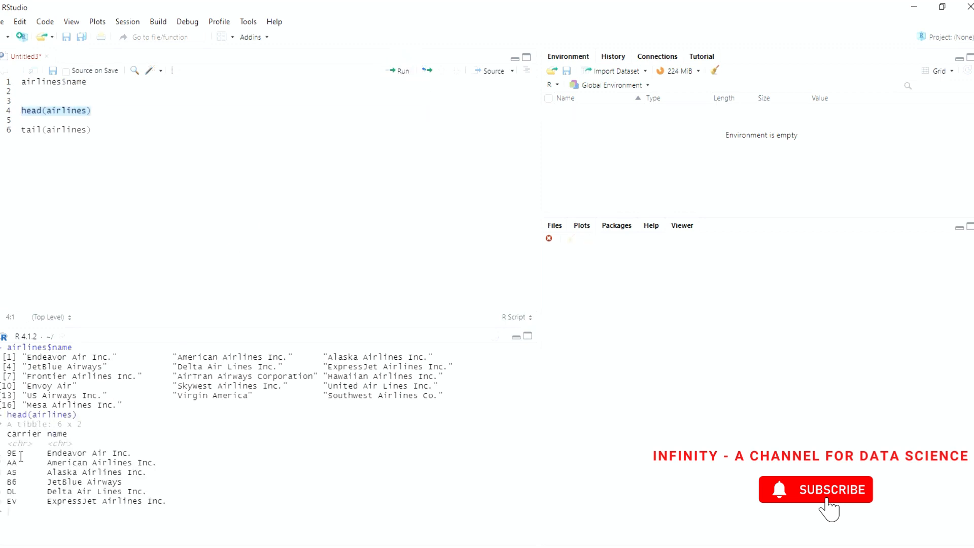
pyautogui.moveTo(6, 450); pyautogui.dragTo(164, 504)
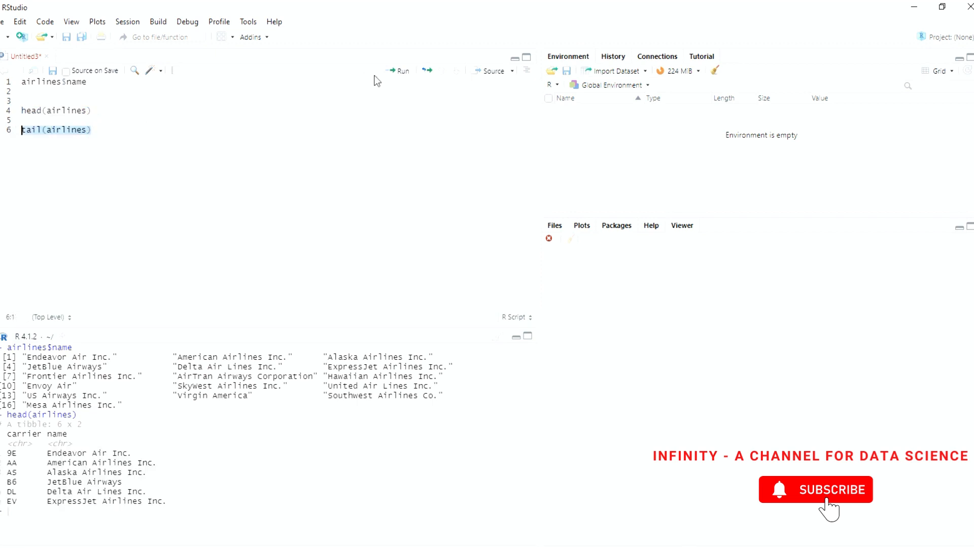
pyautogui.click(403, 71)
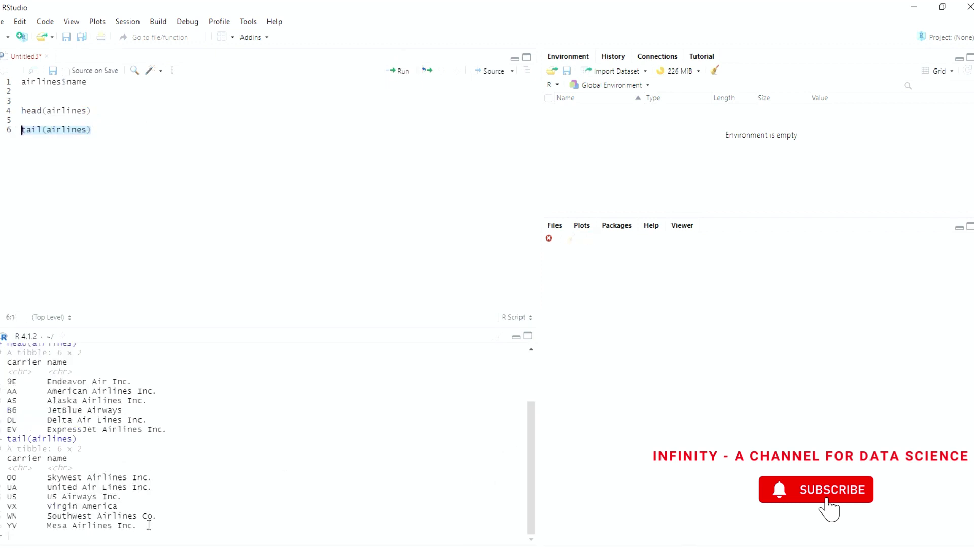